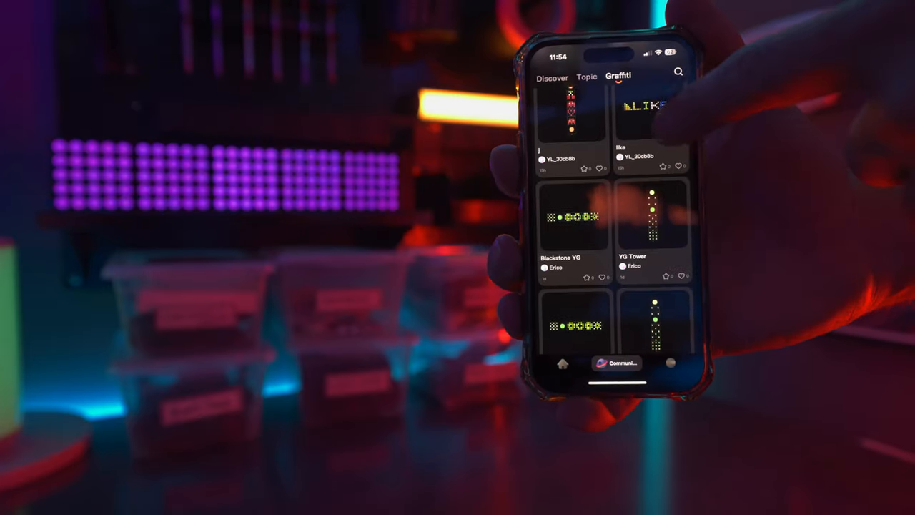
Switch from the community graffiti effects to the Smart Lamp A's sound-reactive music mode presets
{"action": "scroll", "scroll_direction": "up", "scroll_amount": 3}
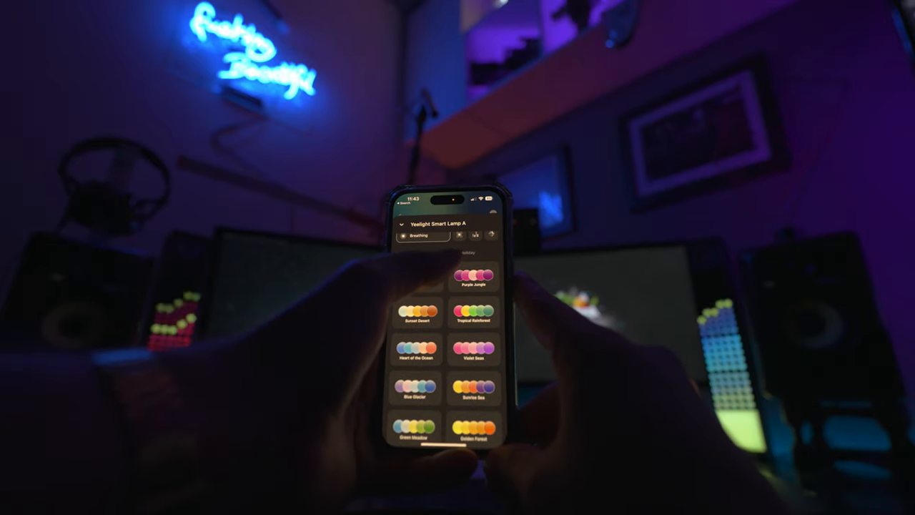
{"action": "left_click", "coordinate": [441, 252]}
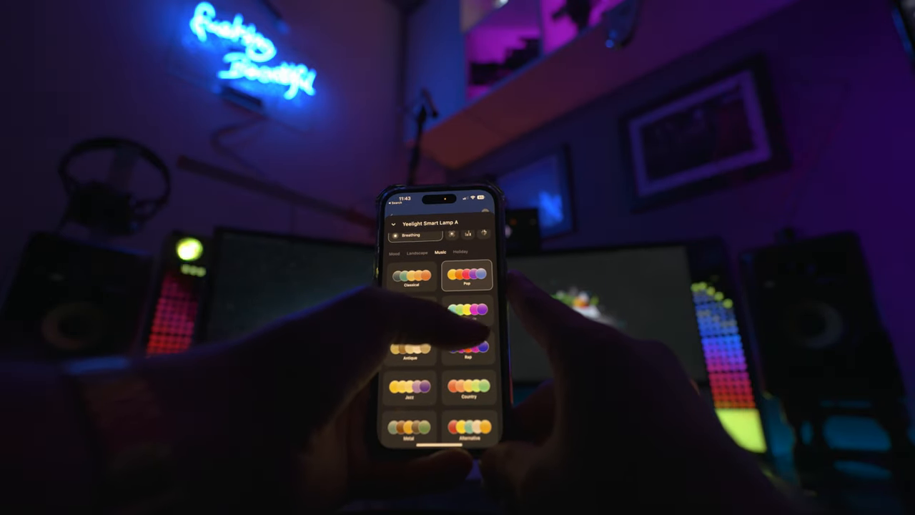